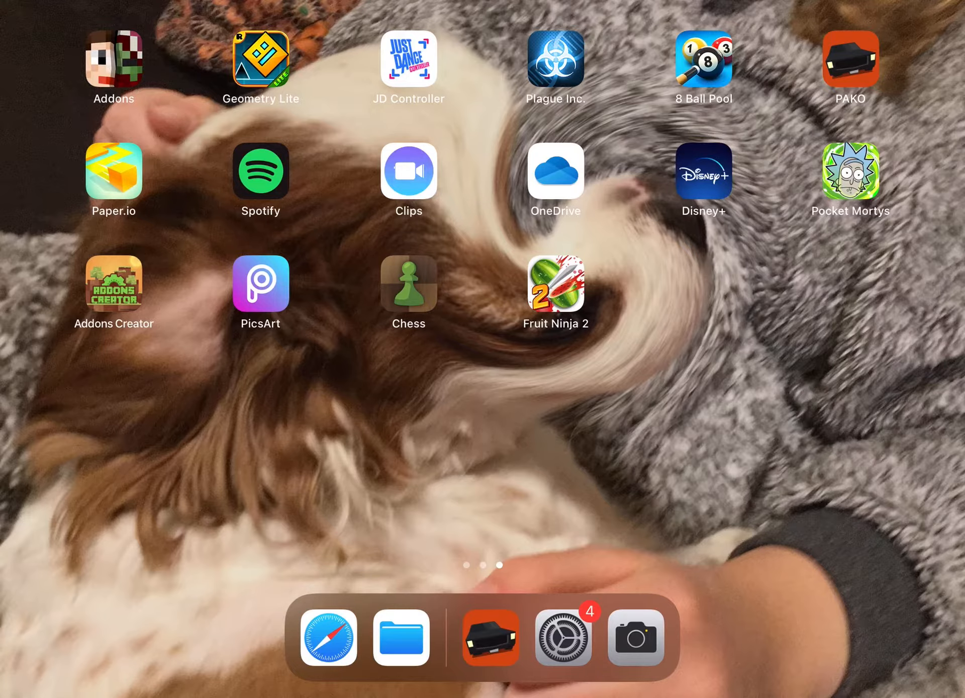
Search Safari for 'good story idea', then launch the PAKO driving game
{"action": "left_click", "coordinate": [327, 637]}
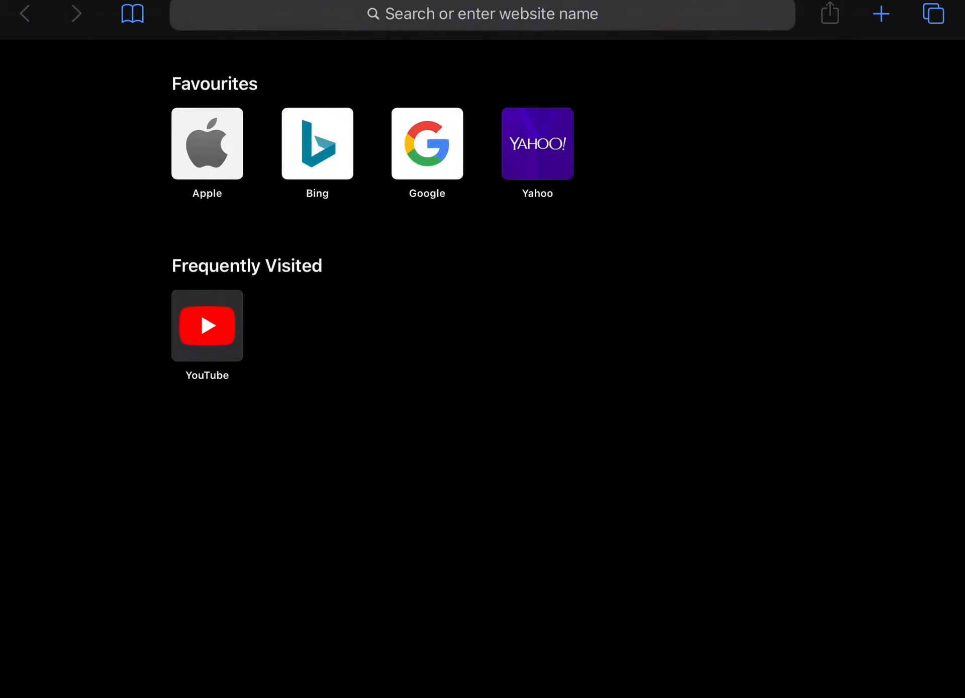
{"action": "type", "text": "god"}
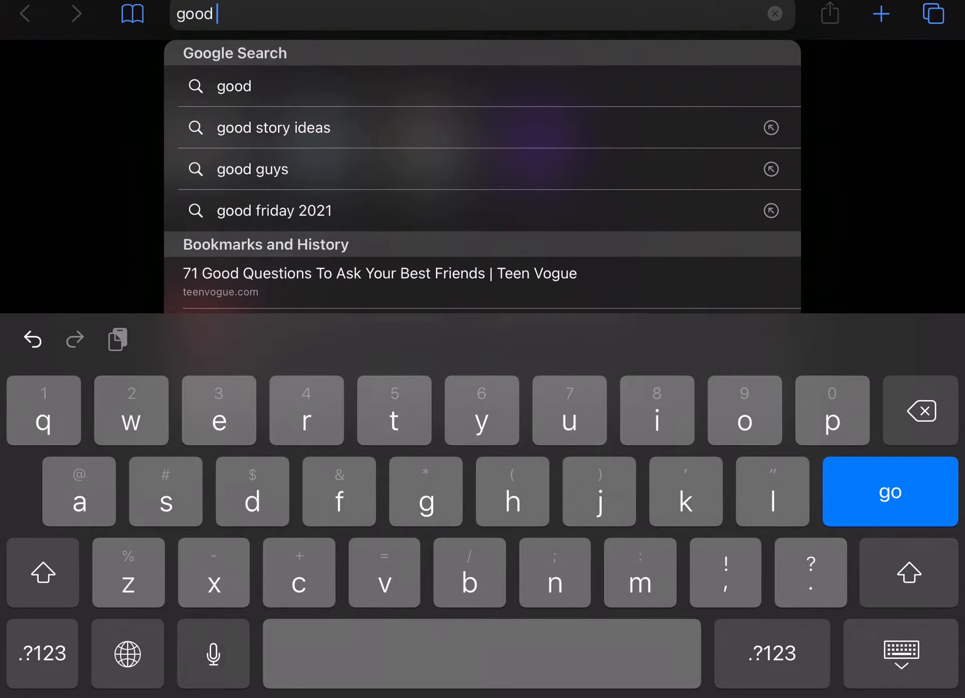
{"action": "type", "text": "story idea"}
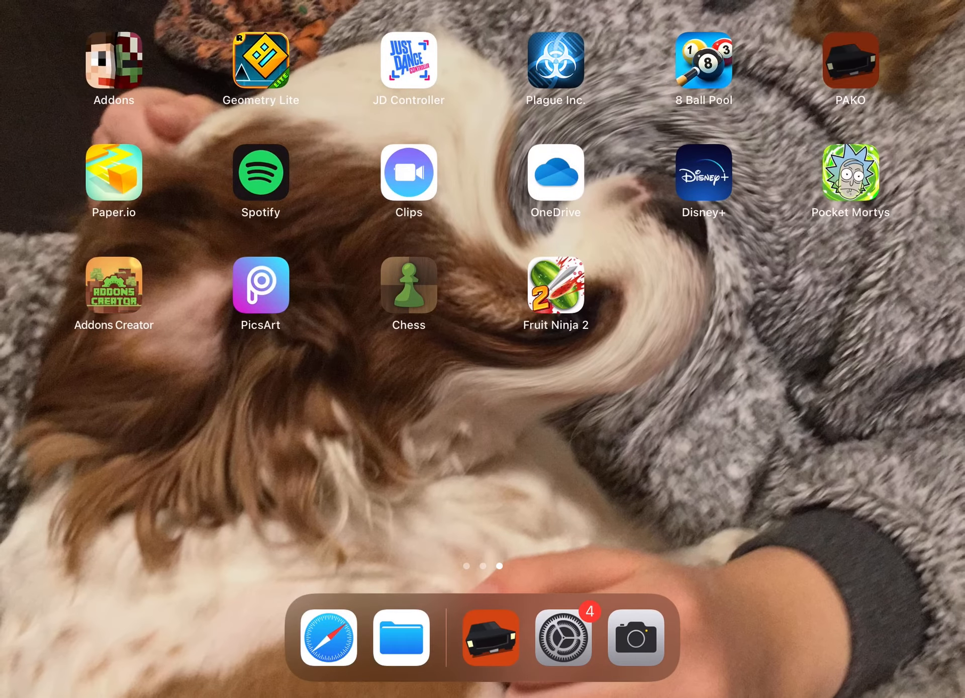
{"action": "left_click", "coordinate": [490, 637]}
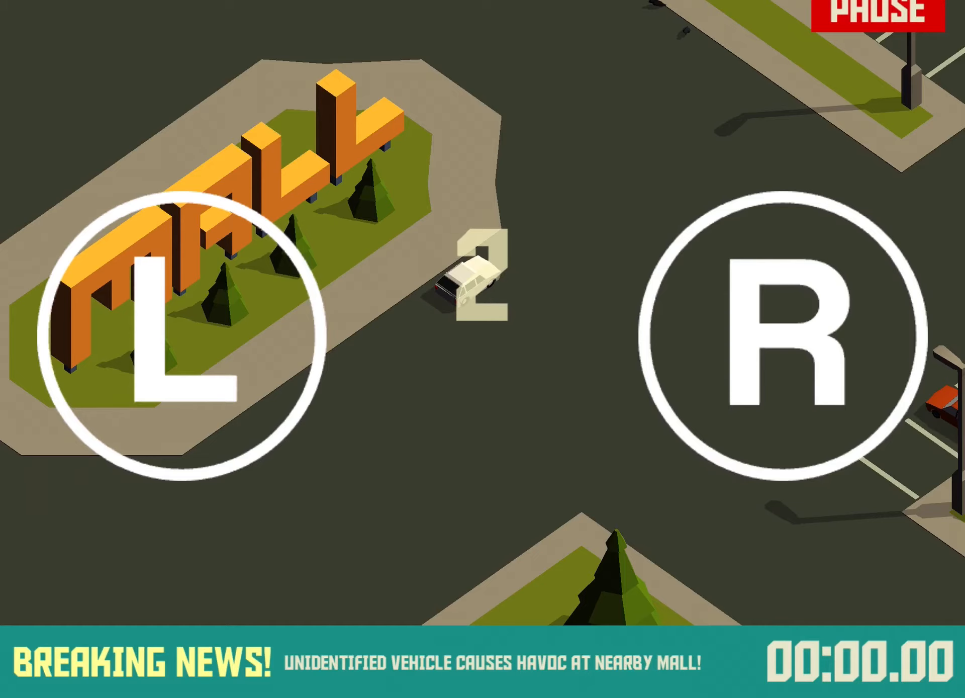